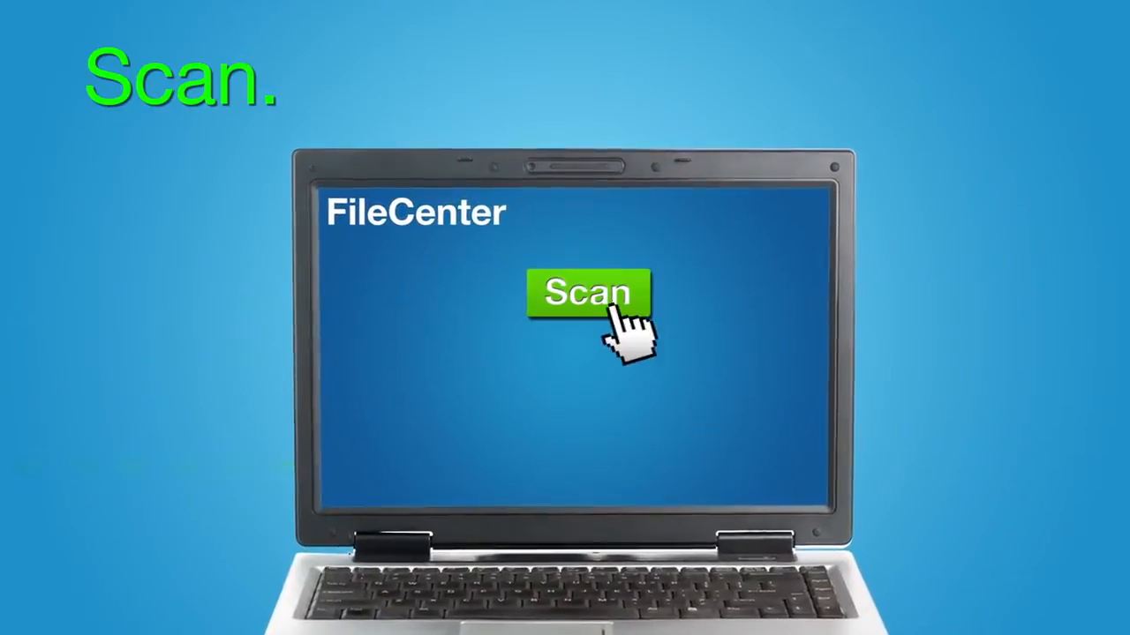
# Start a scan with the green Scan button, producing a new PDF document.
pyautogui.click(588, 293)
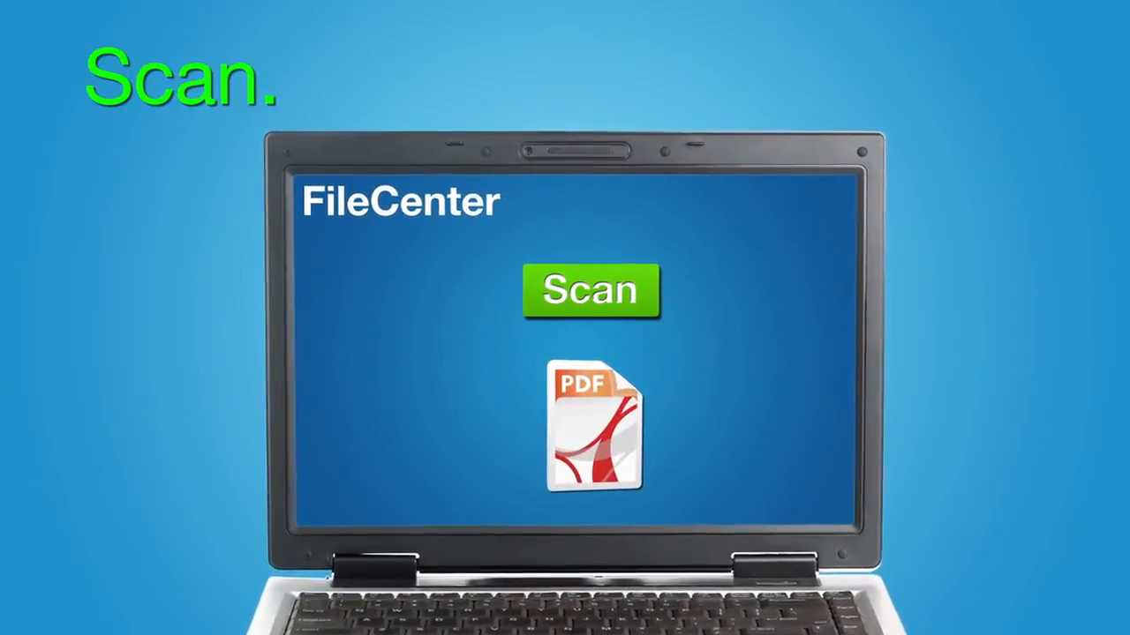